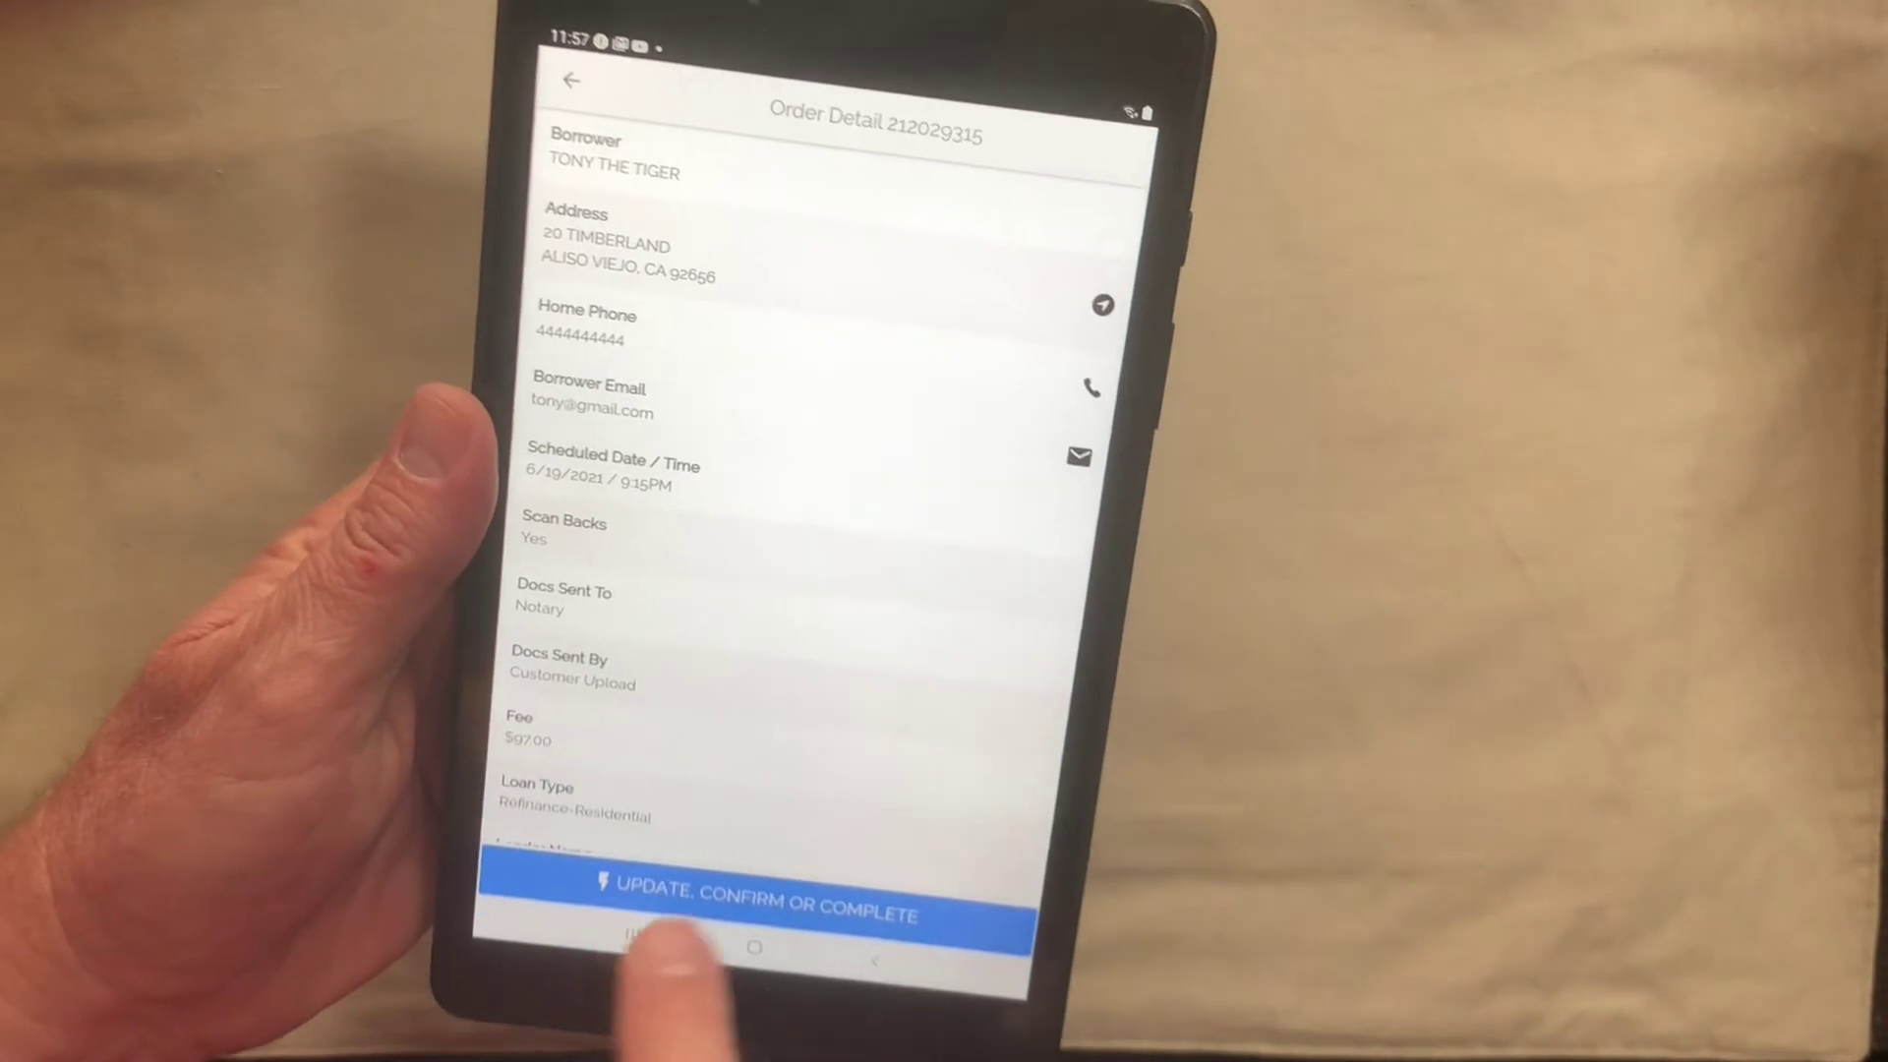
pyautogui.click(759, 903)
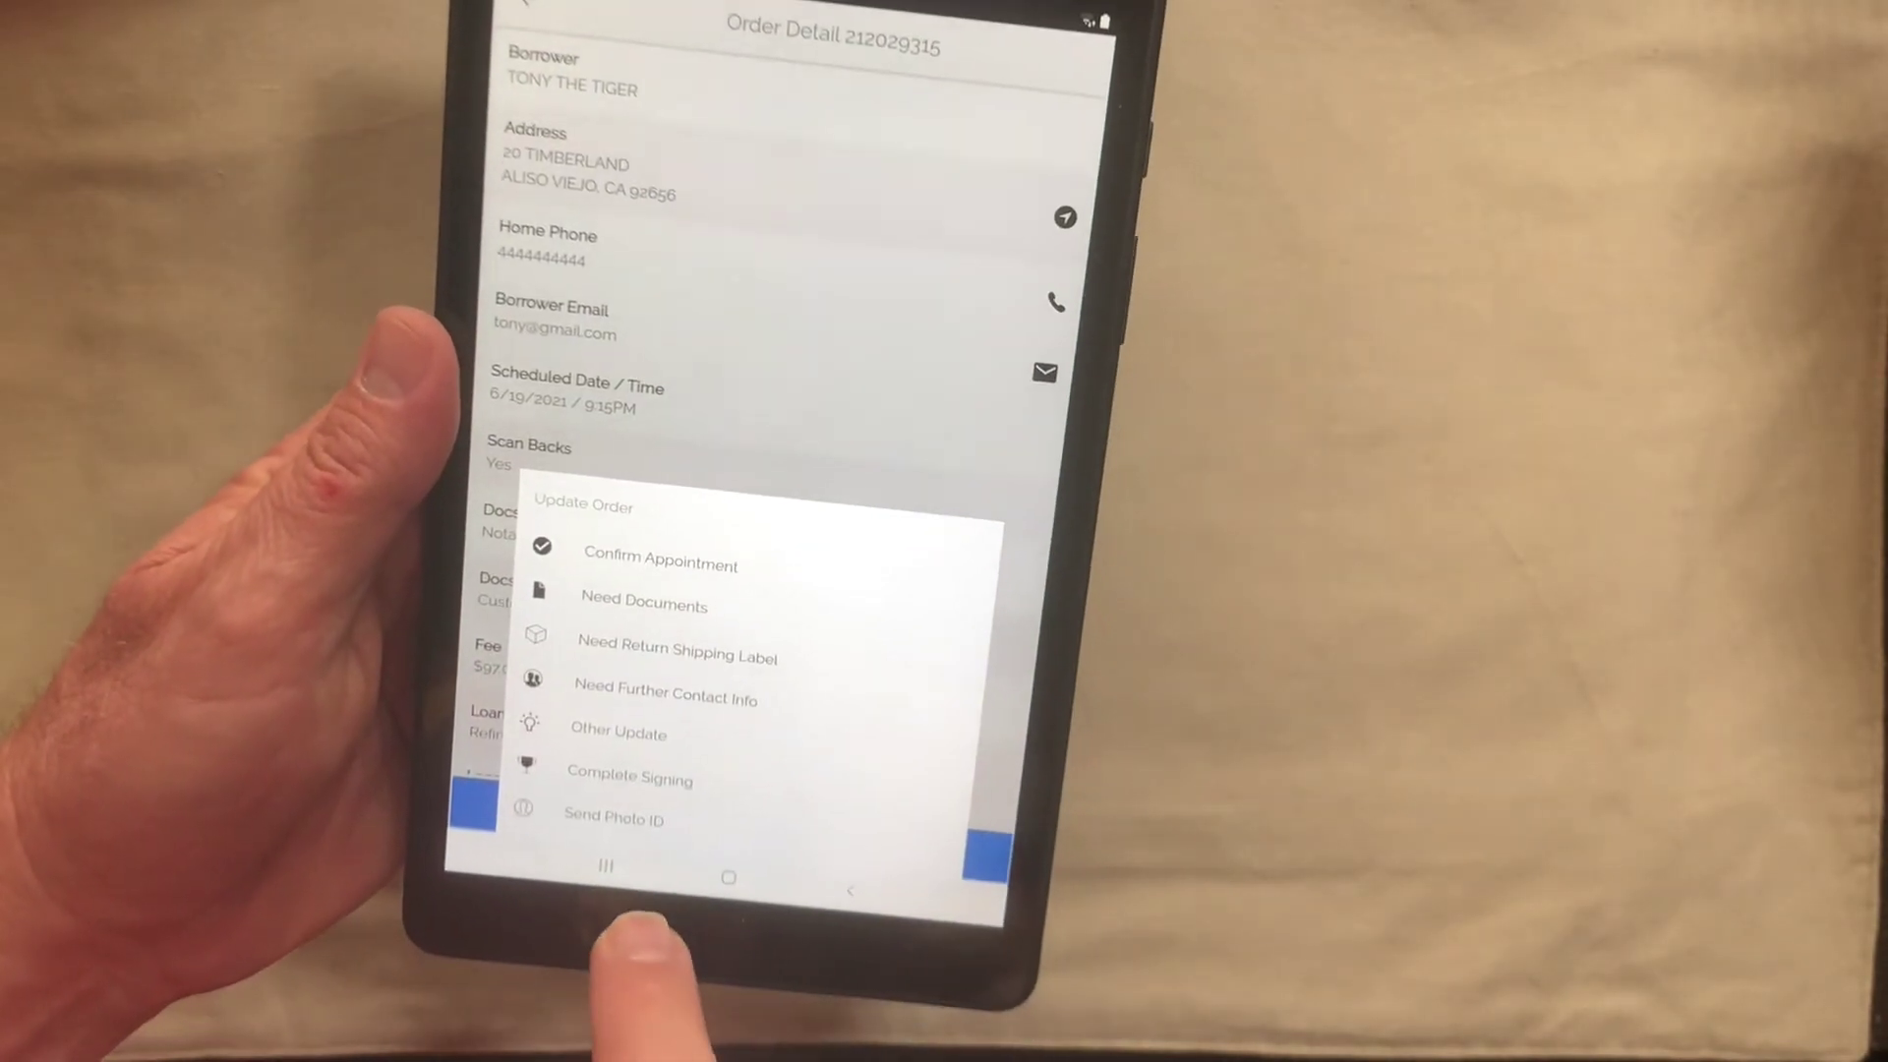